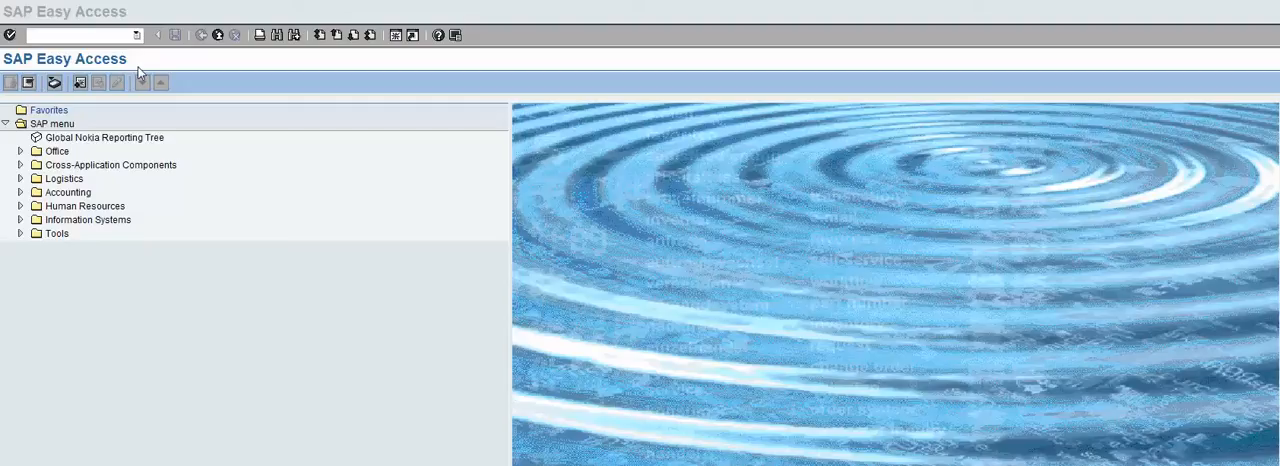
{"action": "mouse_move", "coordinate": [82, 48]}
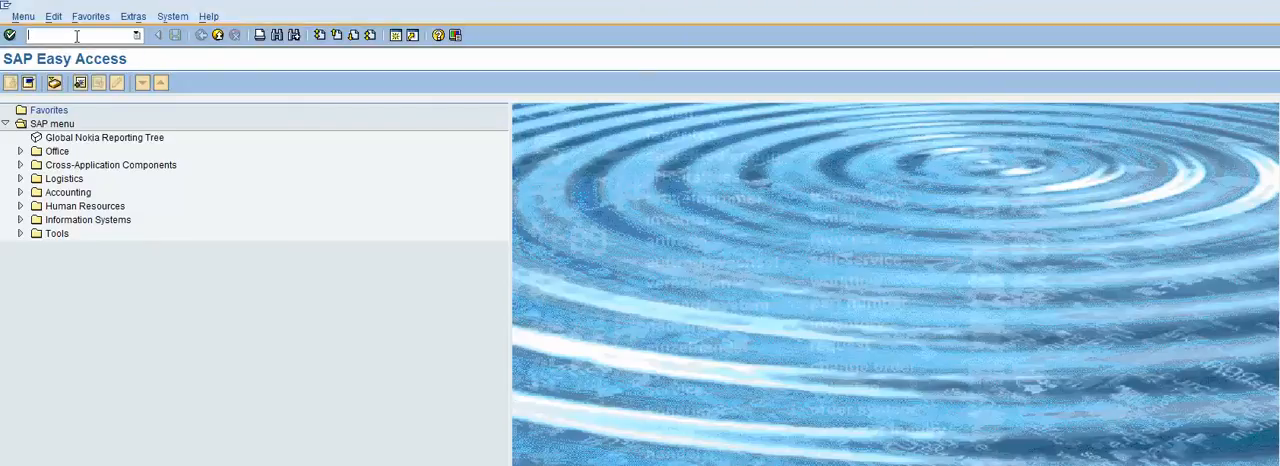
Run the purchasing documents general evaluations transaction from the command field.
{"action": "type", "text": "m"}
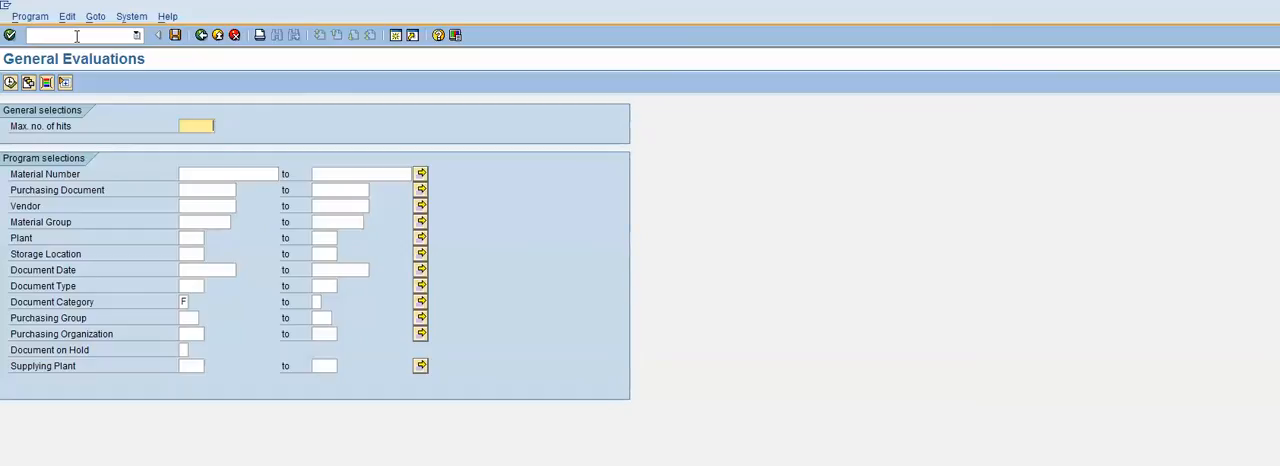
{"action": "mouse_move", "coordinate": [224, 172]}
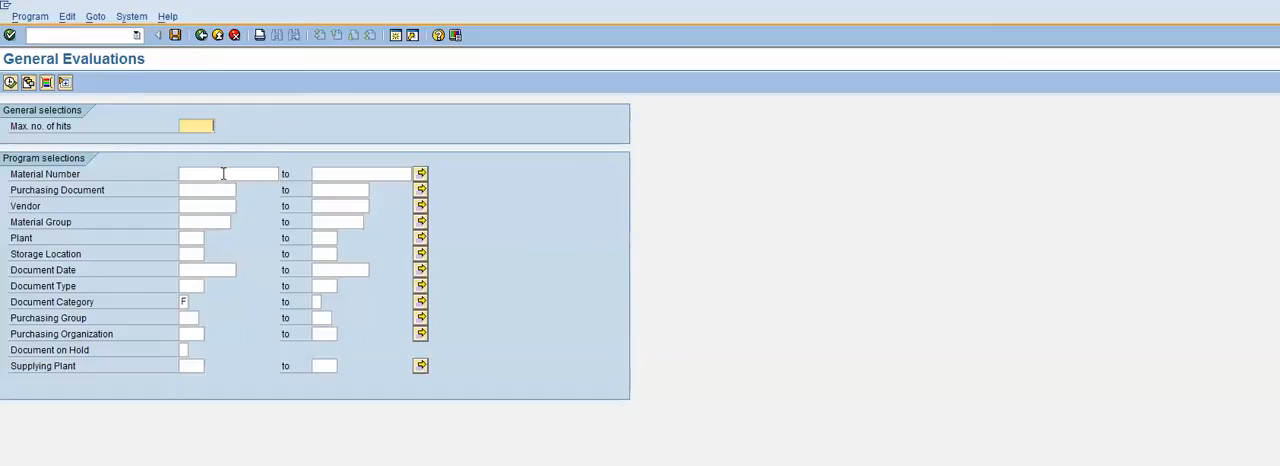
Restrict the evaluation to material number 0258250 and execute it.
{"action": "left_click", "coordinate": [228, 172]}
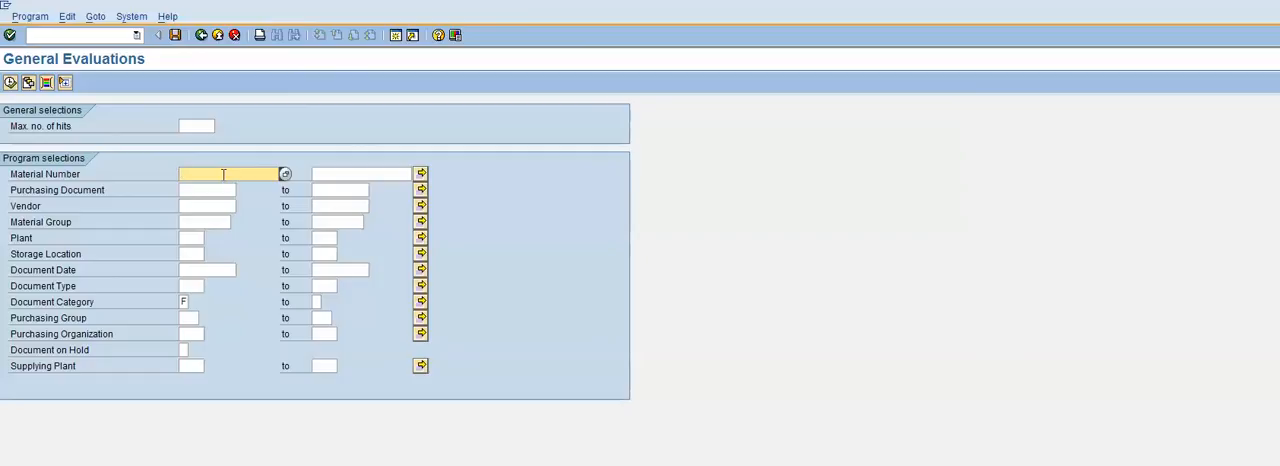
{"action": "type", "text": "0258250"}
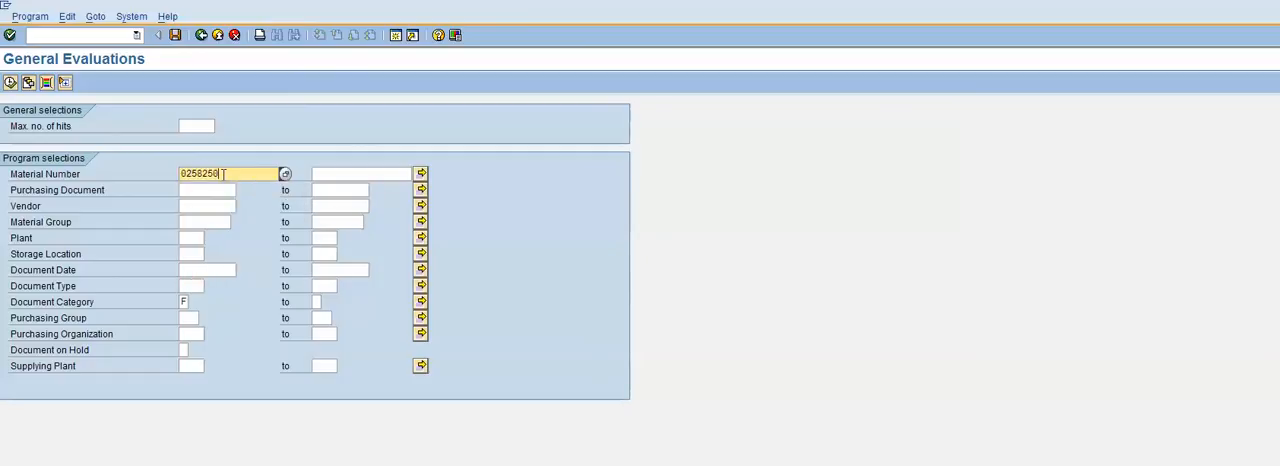
{"action": "left_click", "coordinate": [190, 238]}
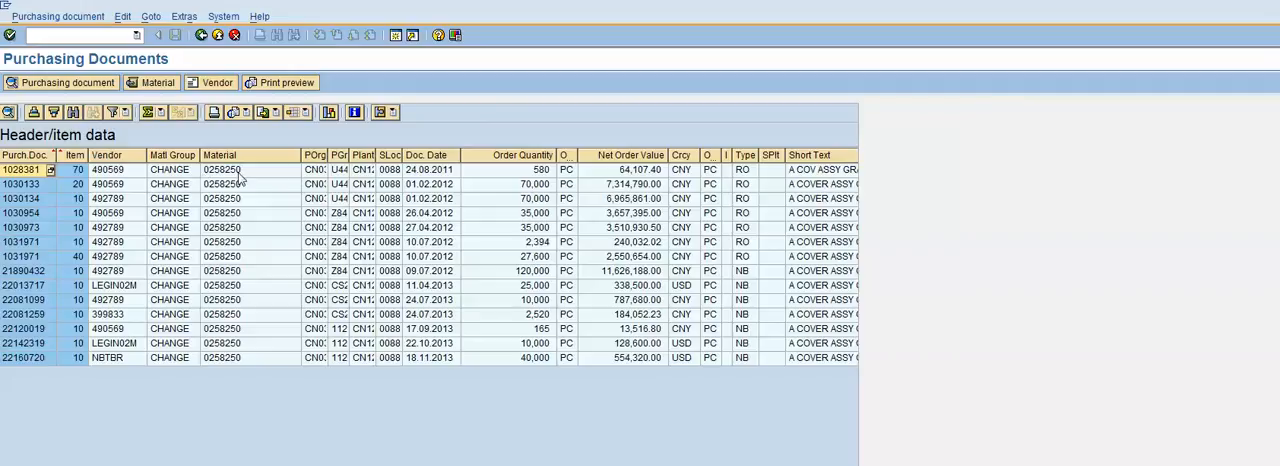
{"action": "mouse_move", "coordinate": [450, 178]}
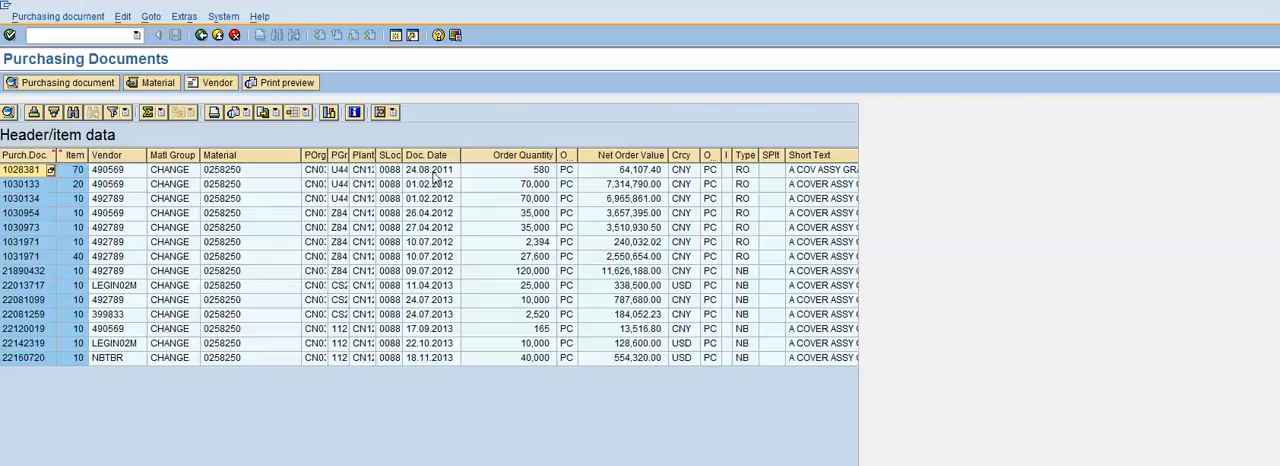
{"action": "mouse_move", "coordinate": [504, 184]}
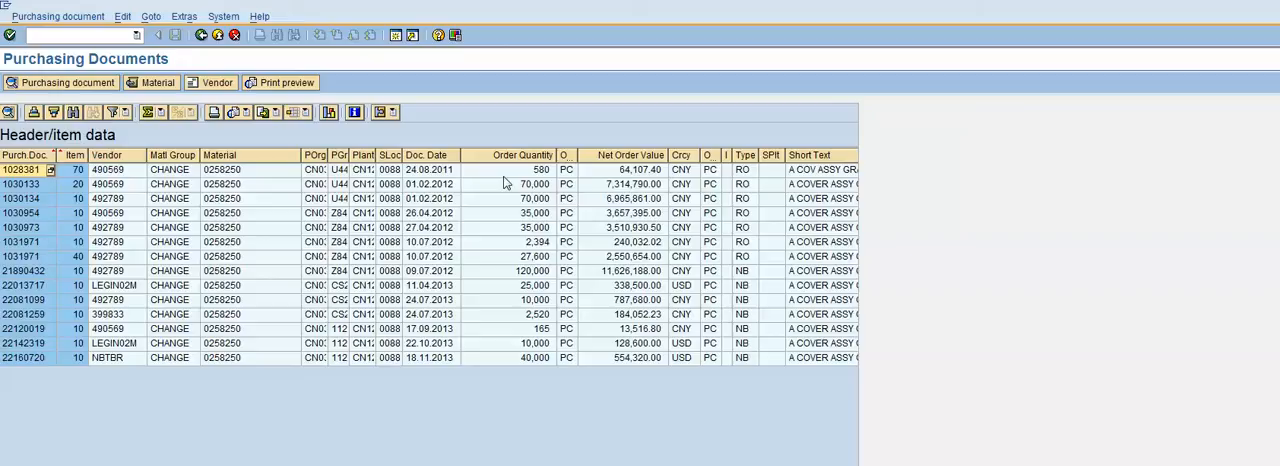
{"action": "mouse_move", "coordinate": [616, 172]}
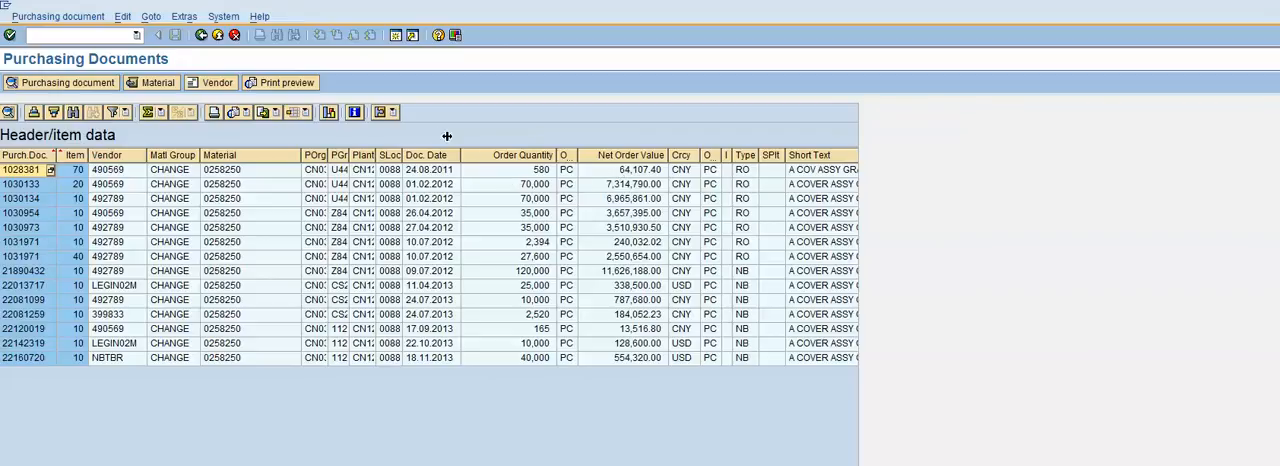
{"action": "mouse_move", "coordinate": [378, 112]}
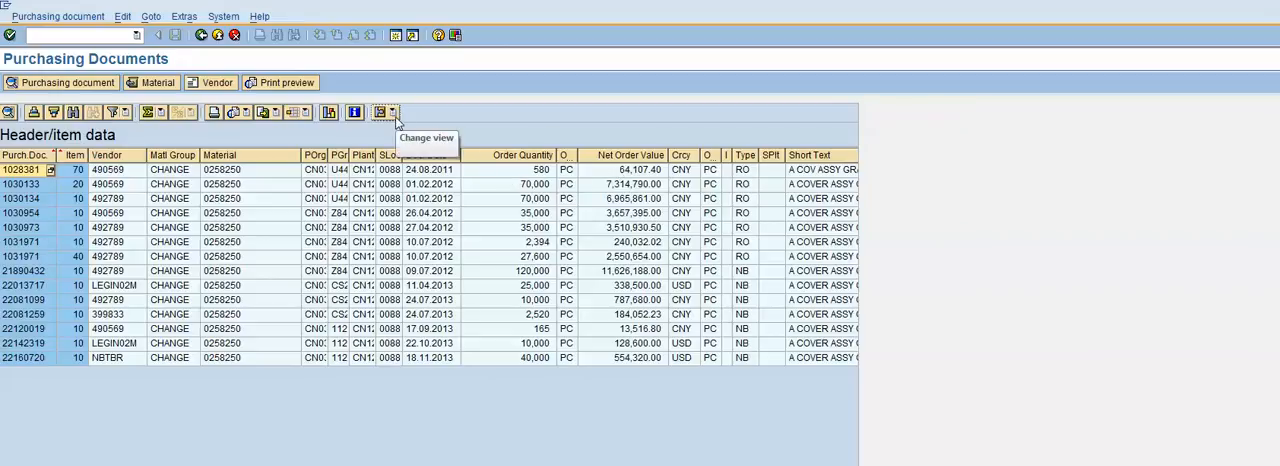
Switch the purchase order list for material 0258250 to the Del. sched. view.
{"action": "left_click", "coordinate": [382, 112]}
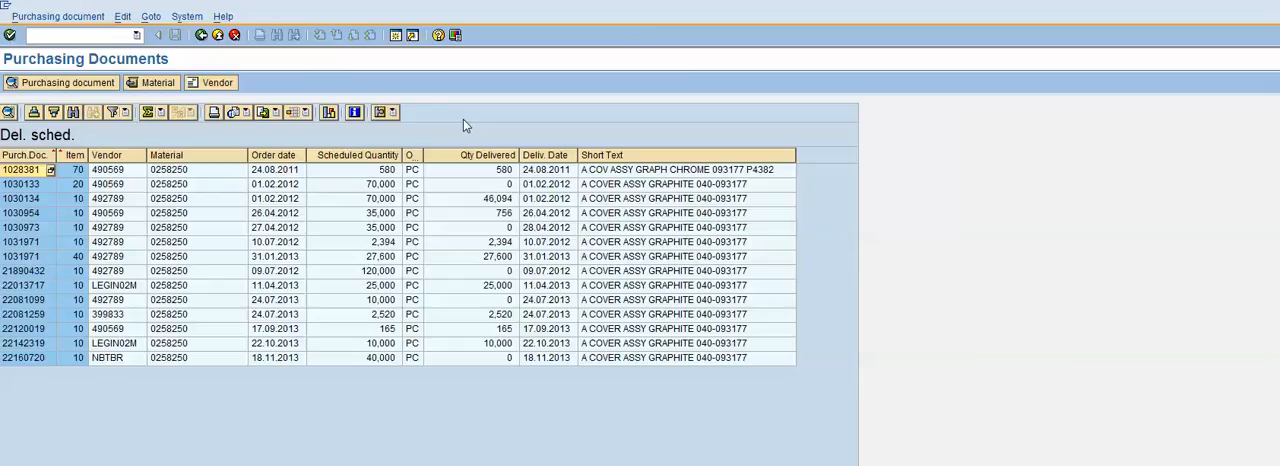
{"action": "left_click", "coordinate": [388, 168]}
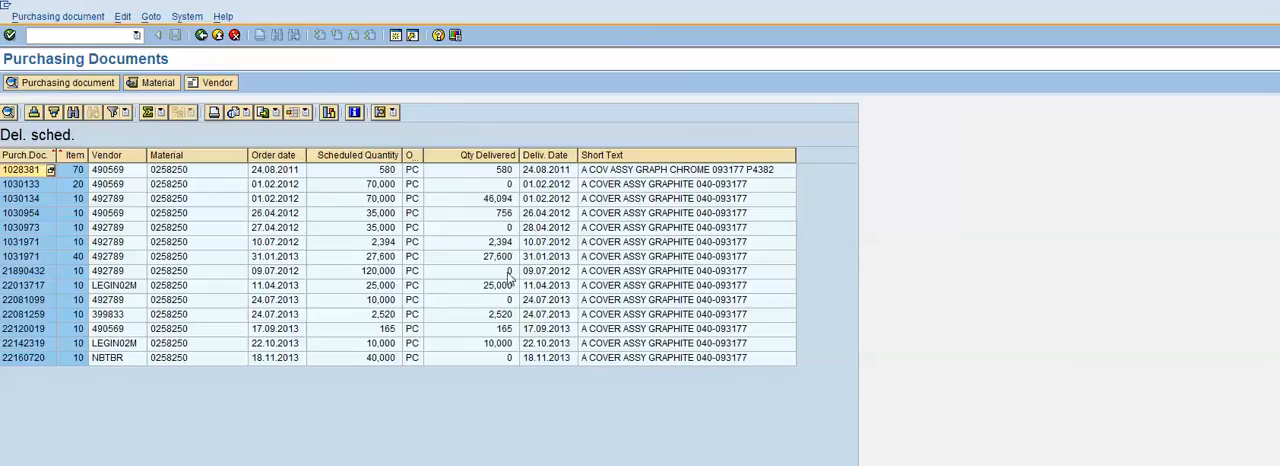
{"action": "mouse_move", "coordinate": [496, 300]}
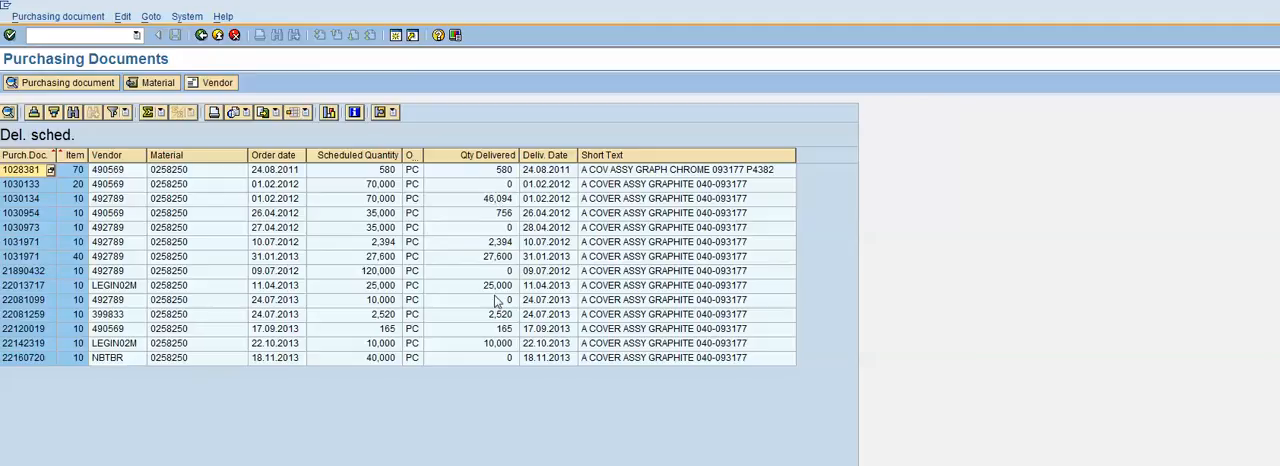
{"action": "mouse_move", "coordinate": [478, 156]}
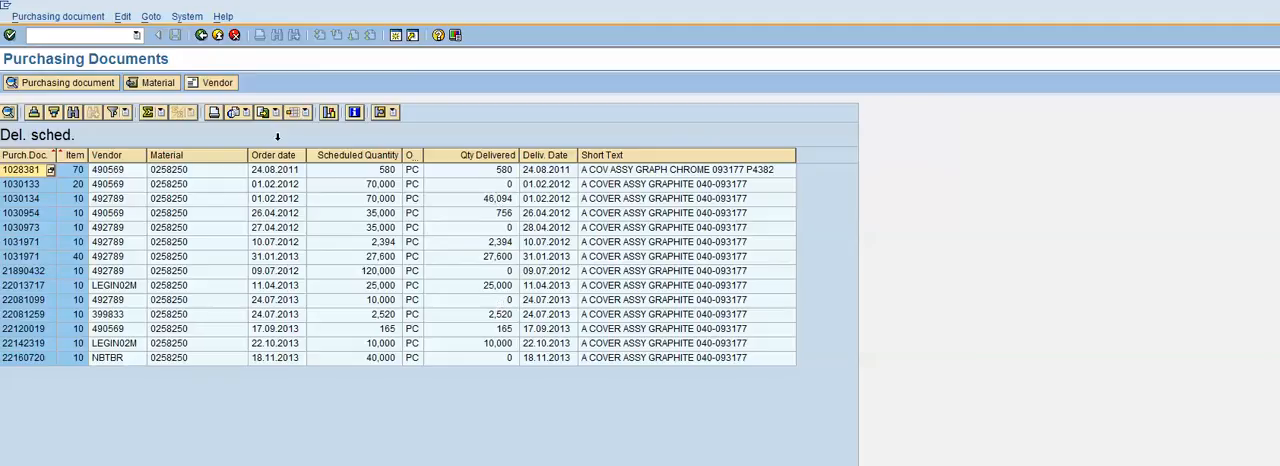
{"action": "mouse_move", "coordinate": [262, 112]}
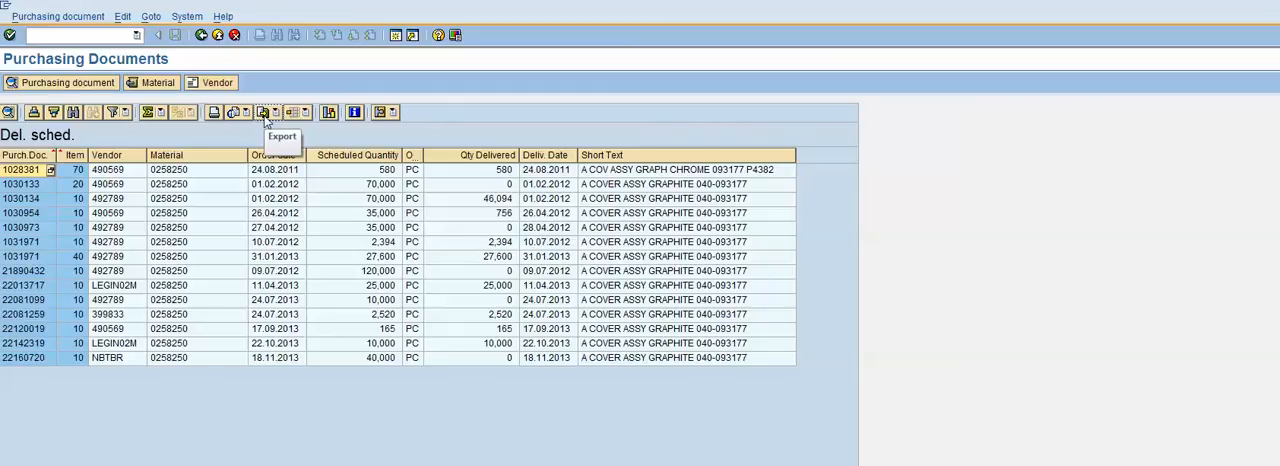
Start exporting the delivery schedule list as a Local File in spreadsheet format.
{"action": "left_click", "coordinate": [264, 112]}
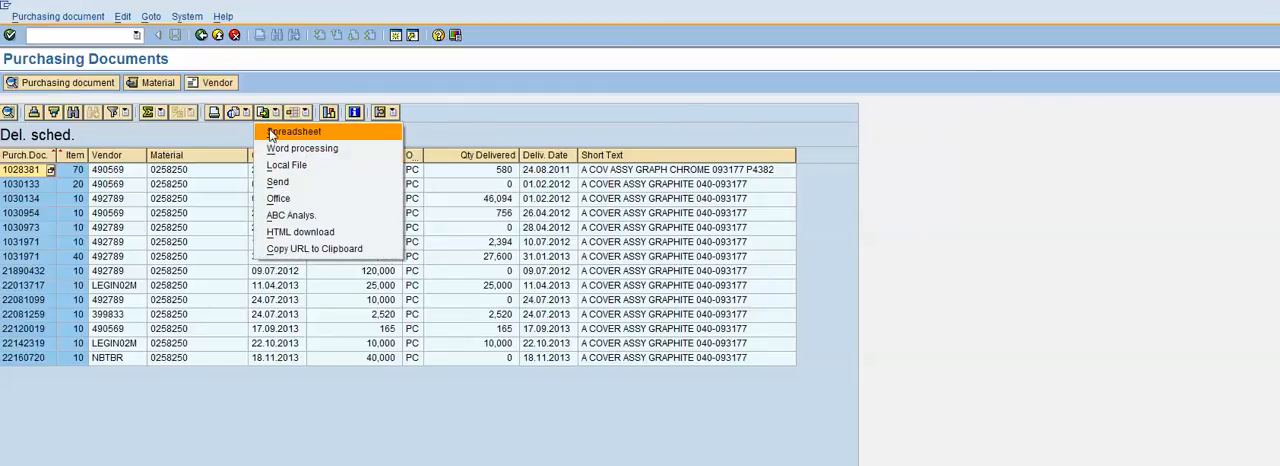
{"action": "left_click", "coordinate": [296, 132]}
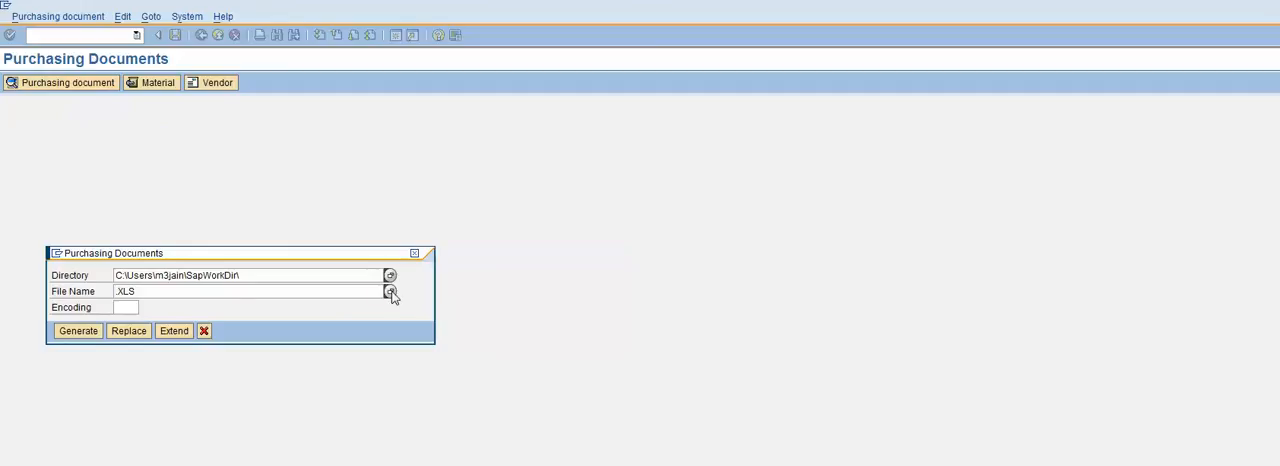
Save the list to the Desktop as 'po history 0258250.XLS' and generate the file.
{"action": "left_click", "coordinate": [390, 292]}
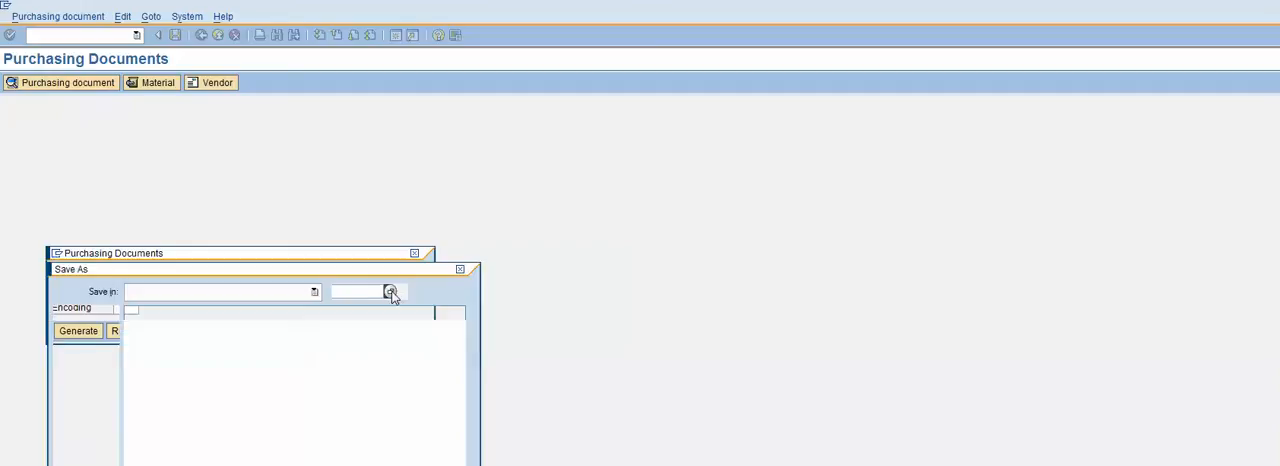
{"action": "left_click", "coordinate": [390, 292]}
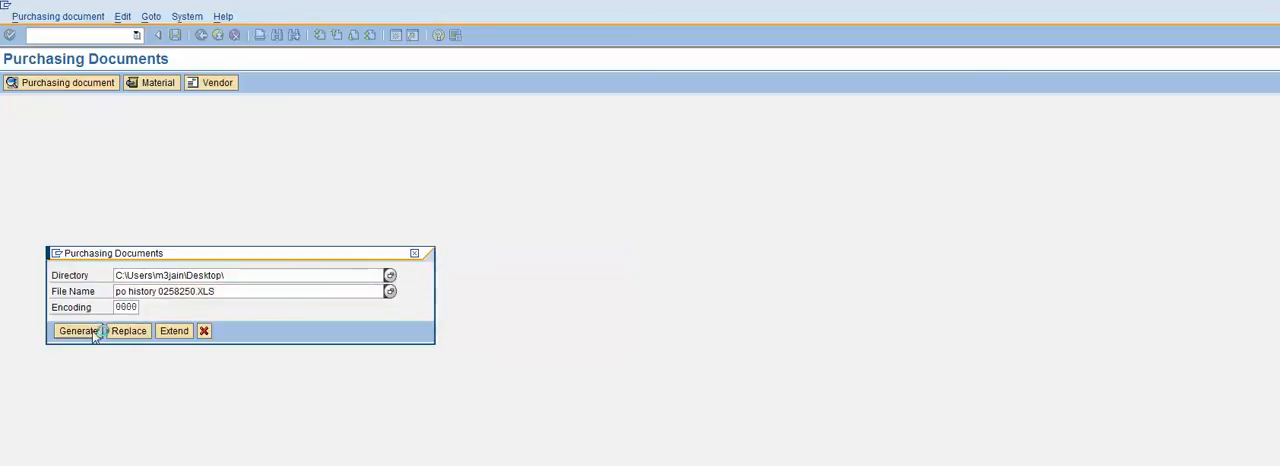
{"action": "left_click", "coordinate": [78, 330]}
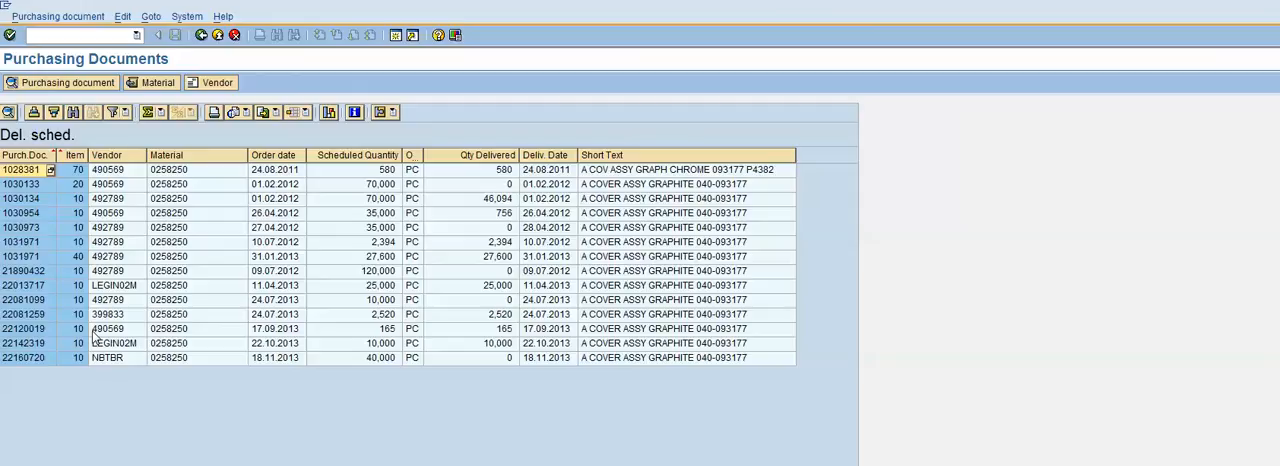